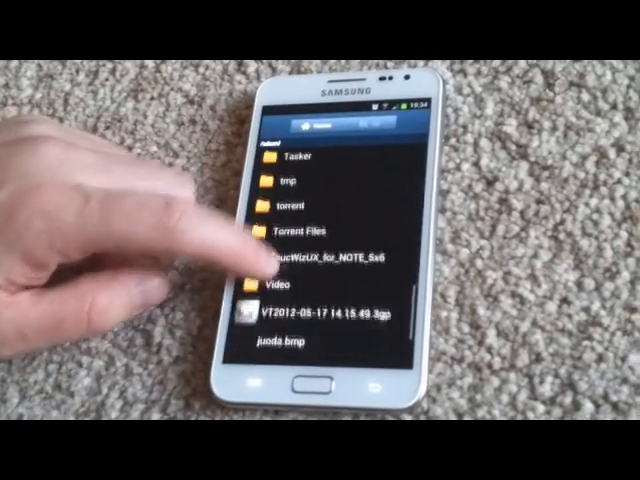
- Exit My Files to the phone's home screen
left_click(310, 258)
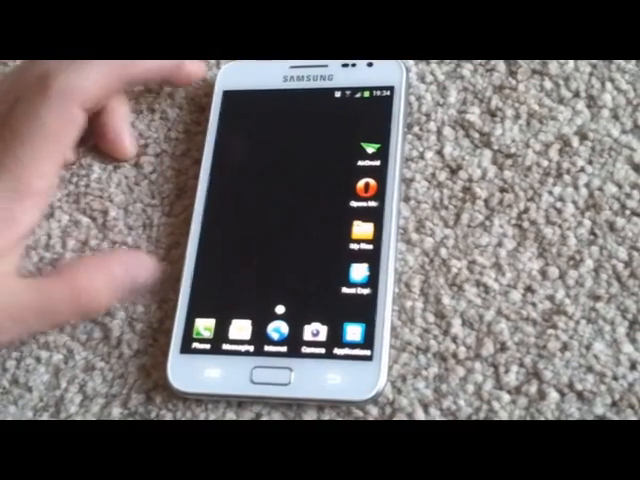
mouse_move(280, 230)
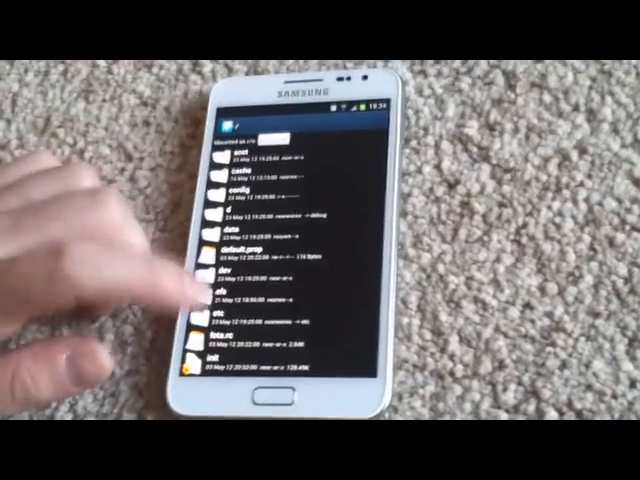
- Copy SecLauncher2.apk from sdcard/TouchWizUX_for_NOTE_5x6/system and head back to root
scroll("down", 3)
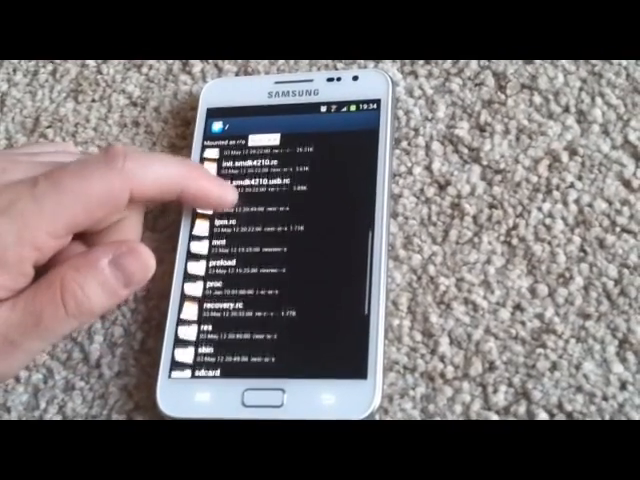
scroll("down", 3)
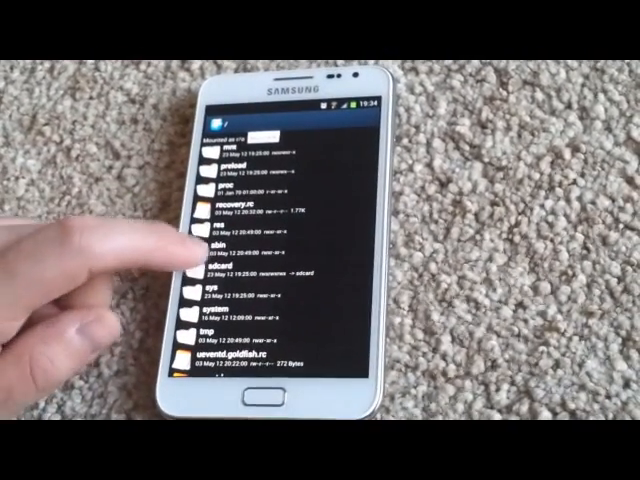
left_click(215, 260)
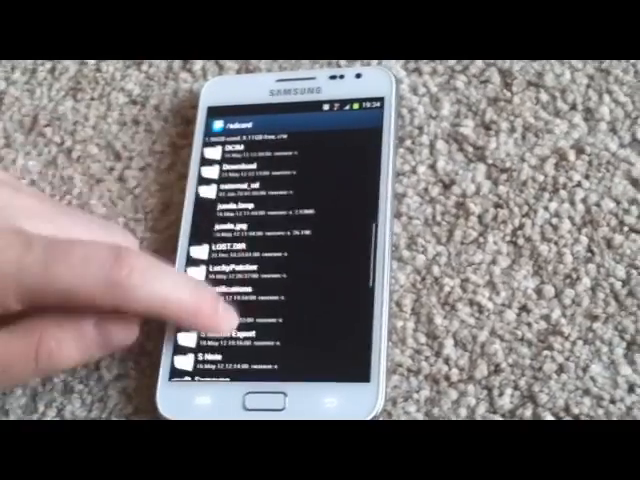
scroll("down", 3)
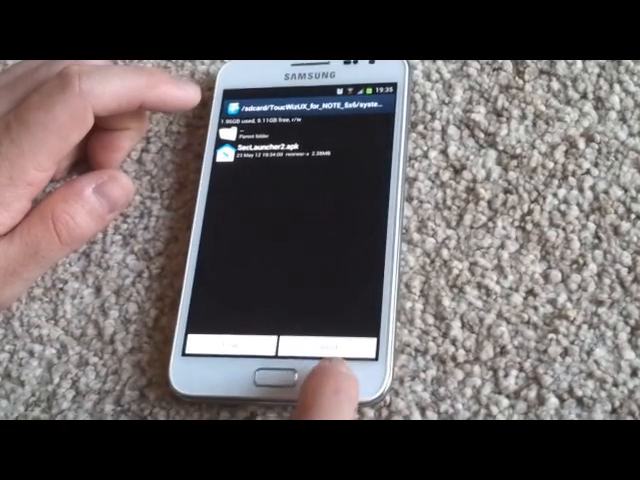
left_click(250, 130)
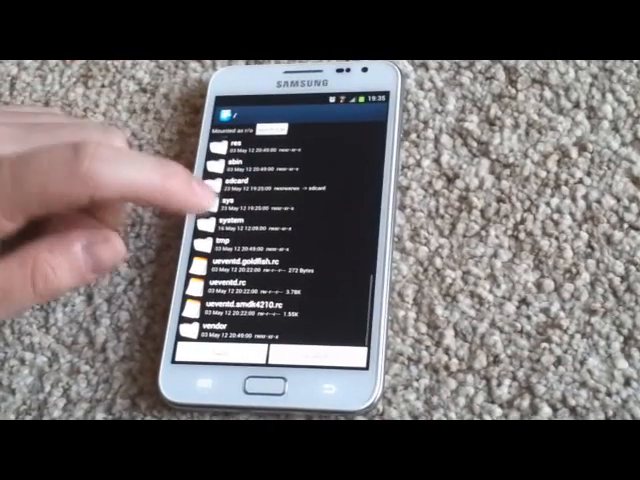
- Paste SecLauncher2.apk into /system and return to the home screen
left_click(247, 218)
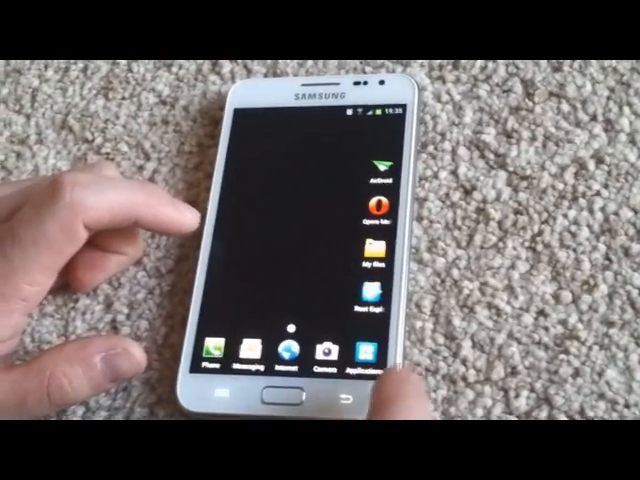
- Relaunch Root Explorer, copy the lib files from TouchWizUX_for_NOTE_5x6/system, return to /
left_click(373, 300)
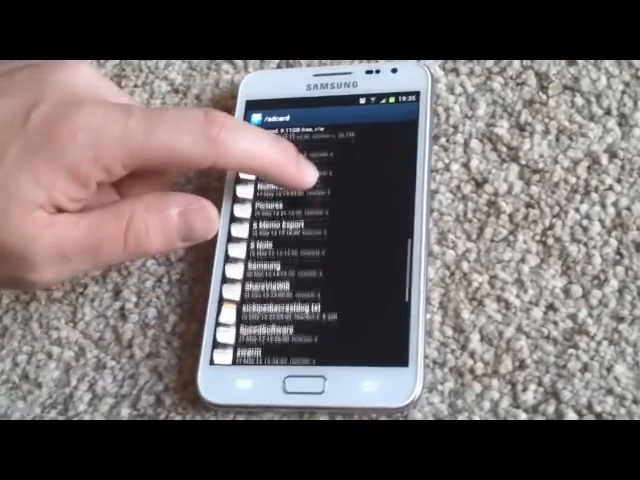
scroll("down", 3)
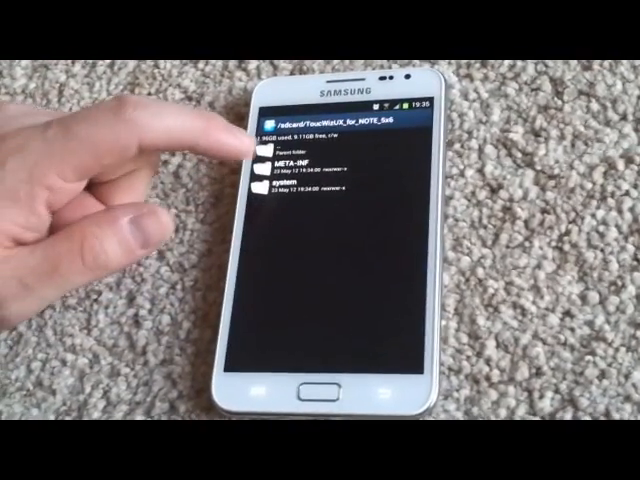
left_click(285, 186)
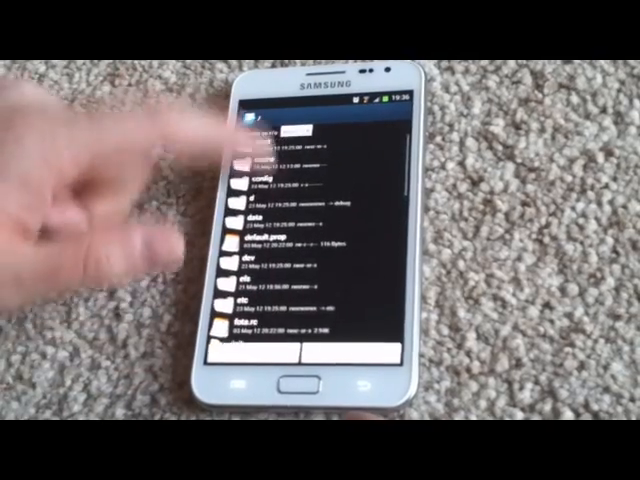
- Paste the library files into /system and confirm a phone restart
scroll("down", 3)
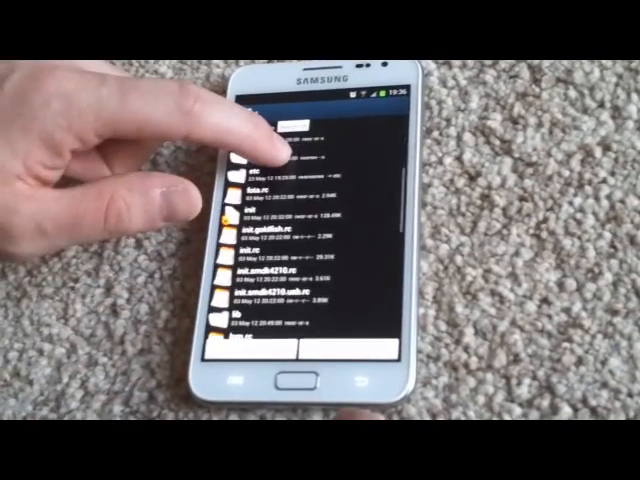
scroll("down", 3)
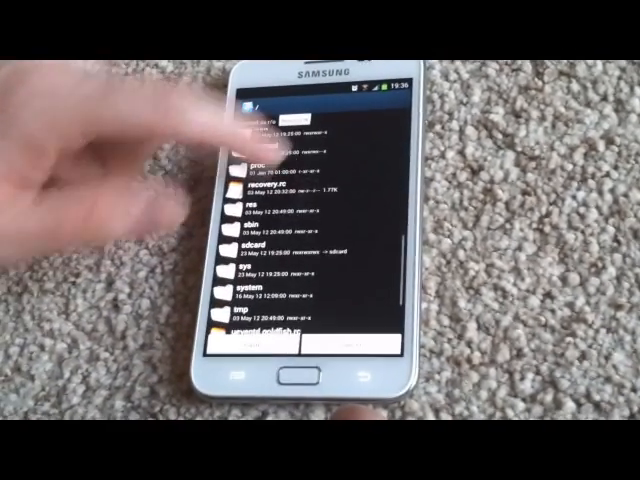
left_click(262, 294)
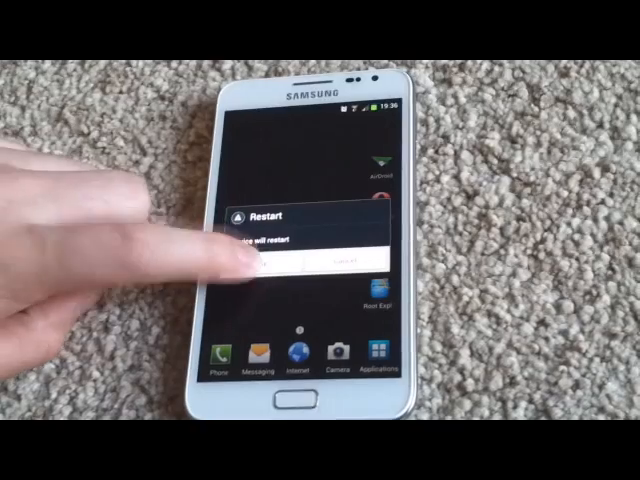
left_click(355, 258)
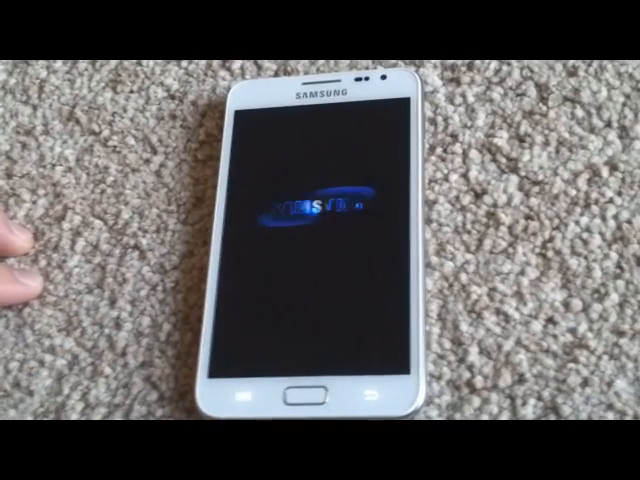